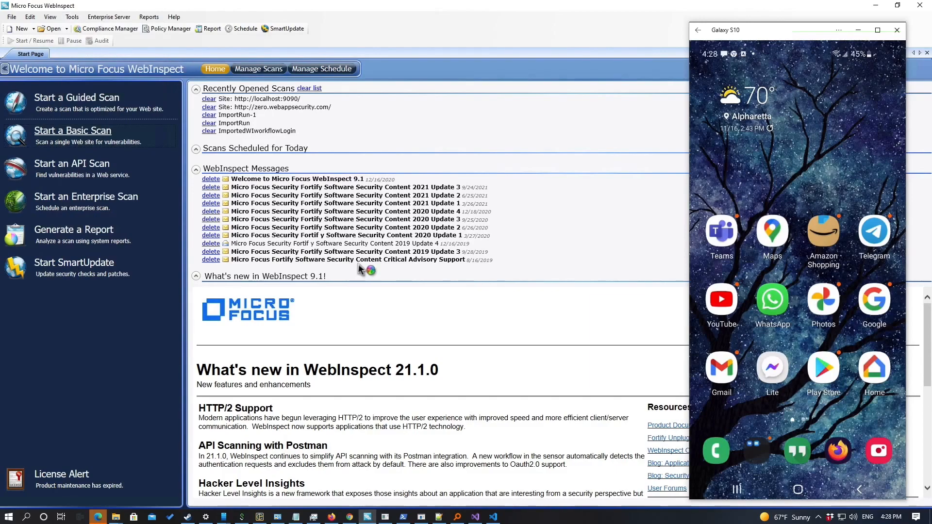
mouse_move(606, 354)
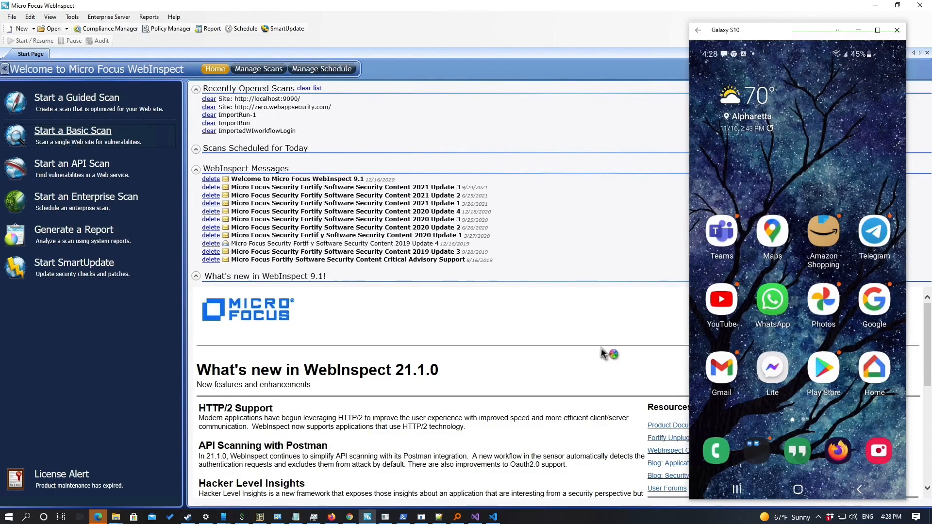
mouse_move(746, 51)
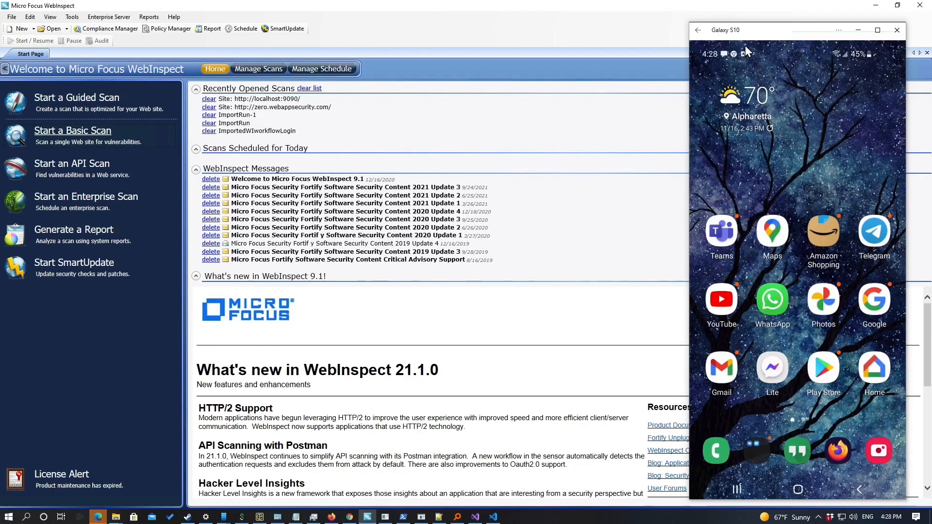
mouse_move(581, 281)
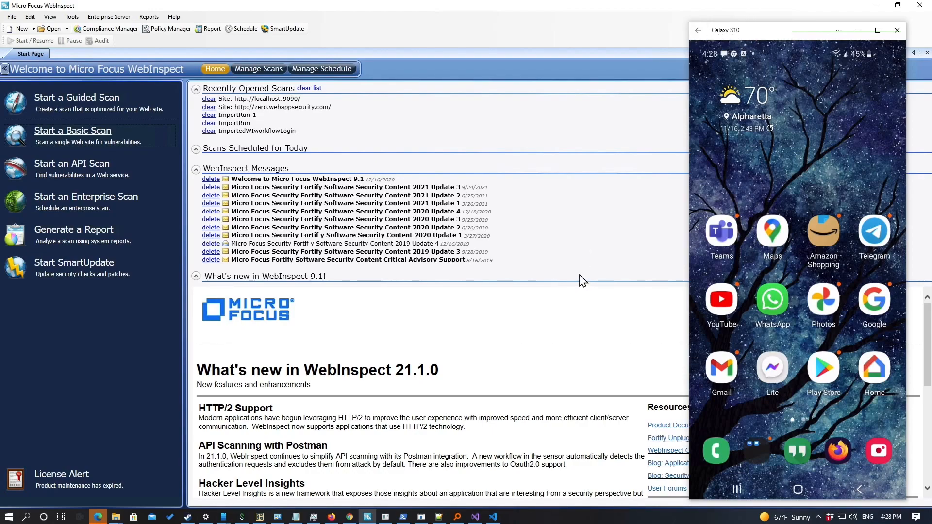
mouse_move(581, 299)
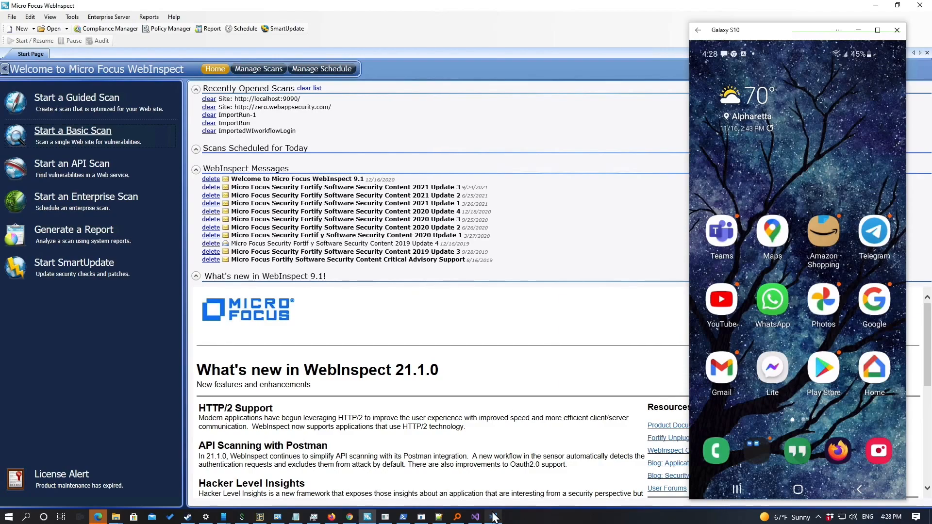
mouse_move(173, 68)
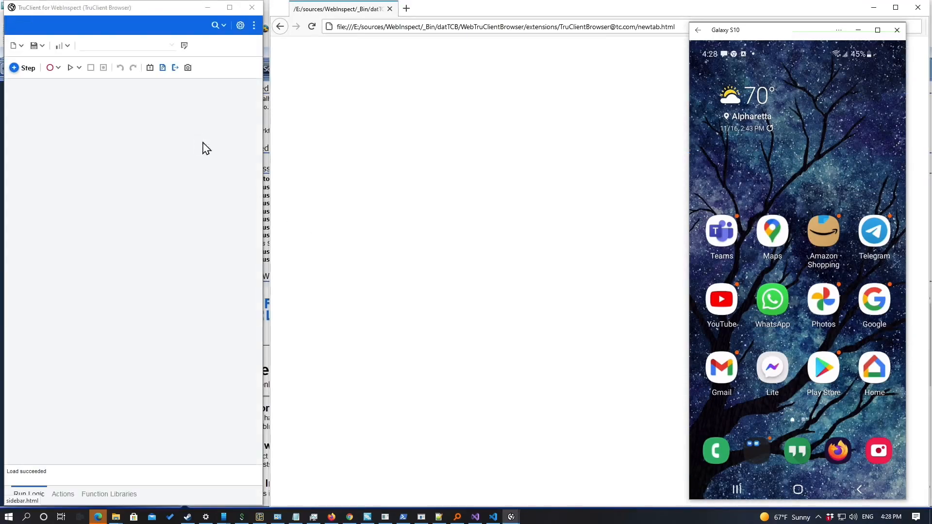
mouse_move(122, 75)
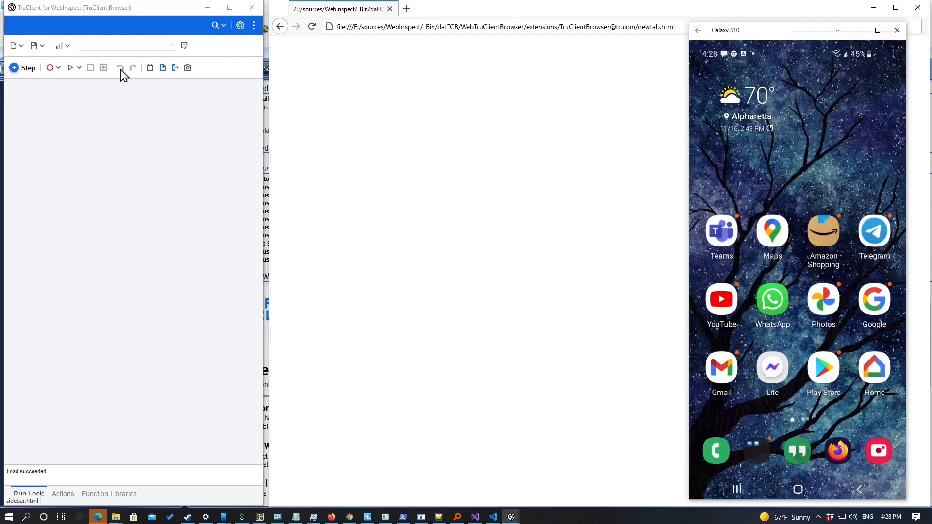
Initialize the two-factor authentication control center in General Settings on local IP 192.168.86.190
left_click(240, 25)
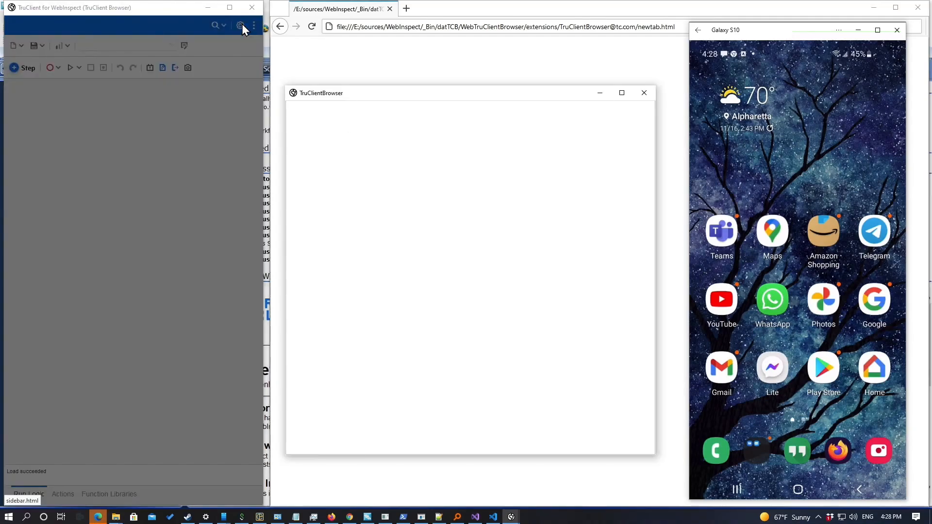
left_click(240, 25)
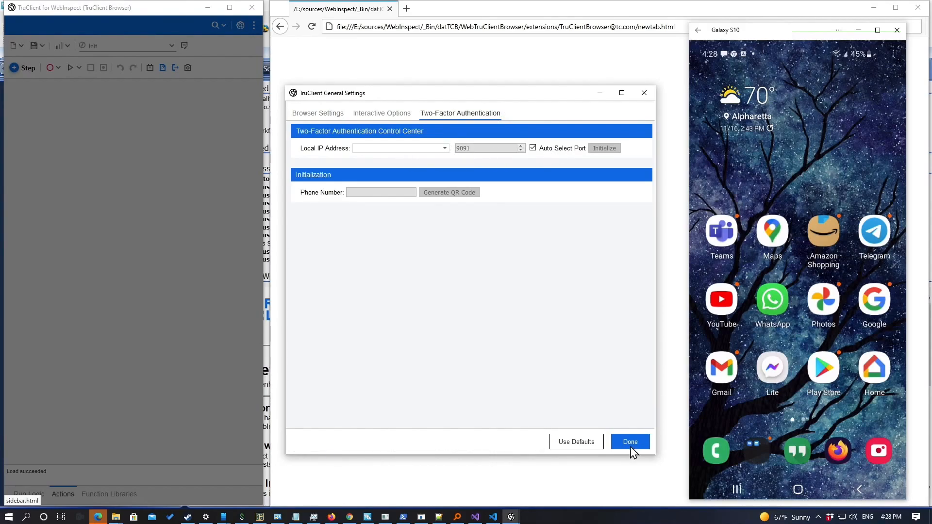
left_click(629, 442)
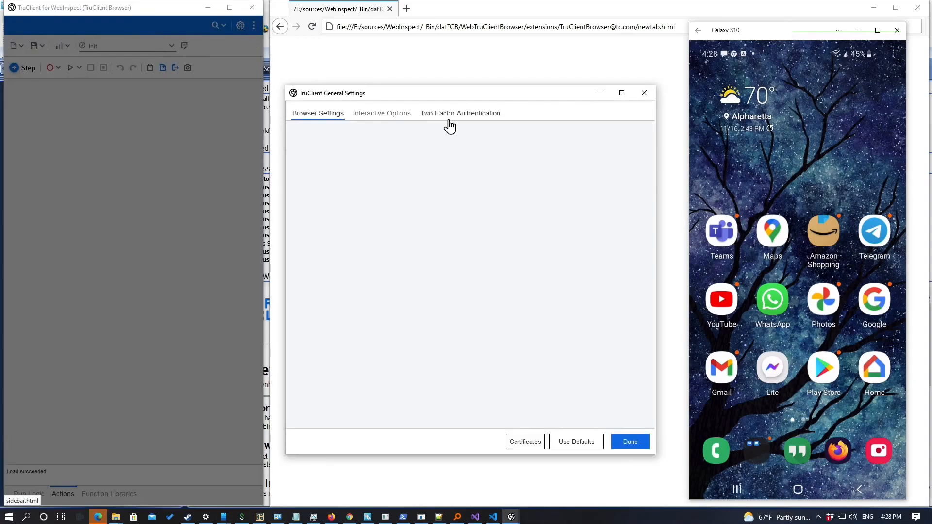
left_click(461, 113)
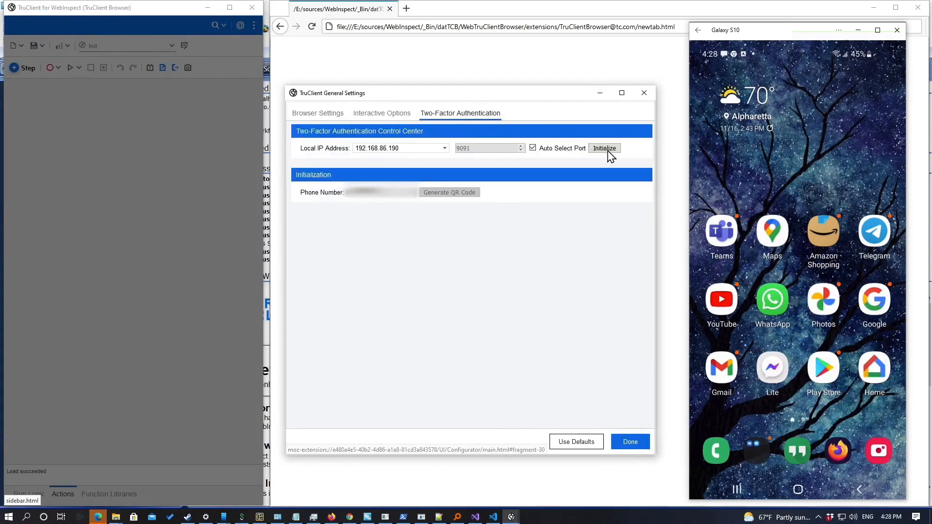
left_click(603, 147)
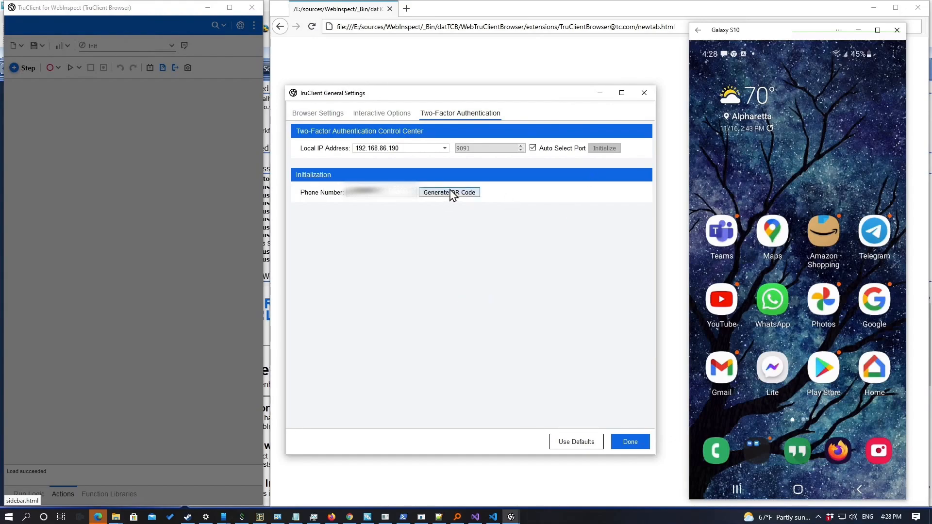
Generate the pairing QR code, install fortify-2fa.apk on the phone with SMS access, and finish pairing
left_click(449, 192)
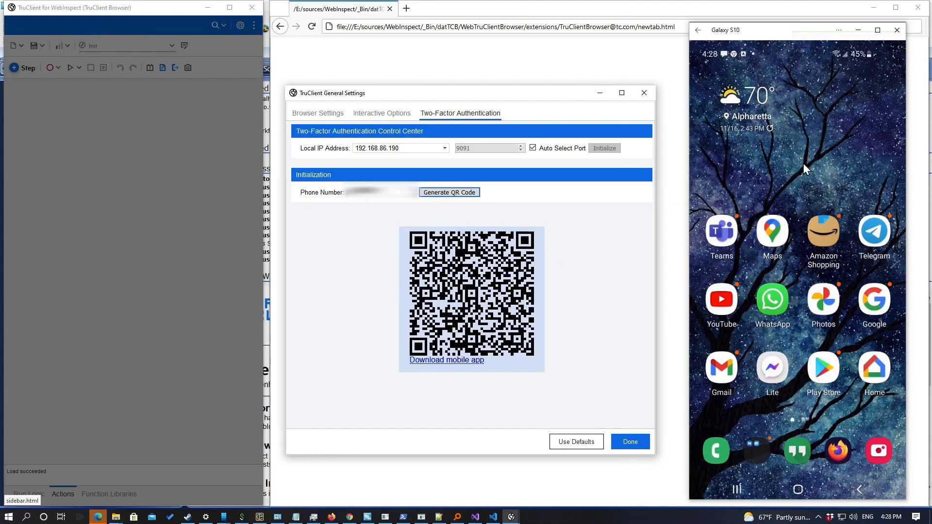
mouse_move(844, 167)
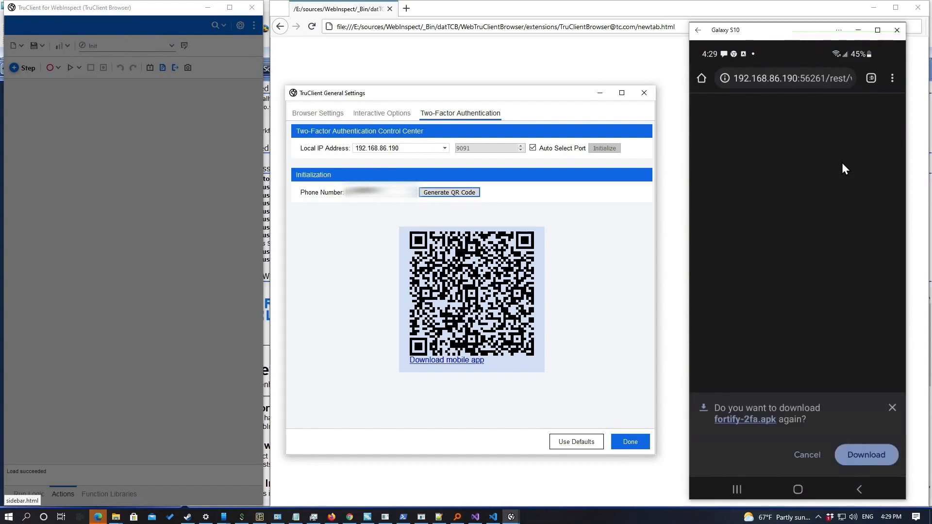
left_click(866, 454)
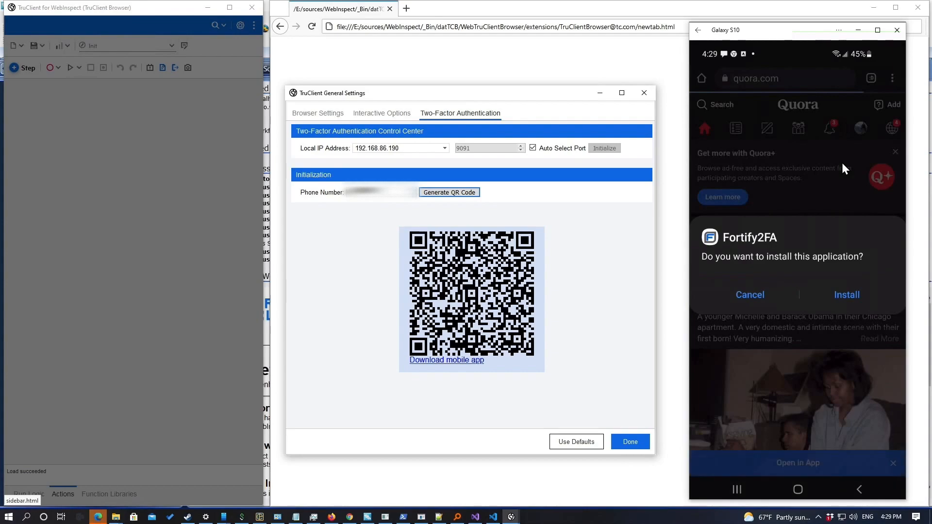
left_click(846, 295)
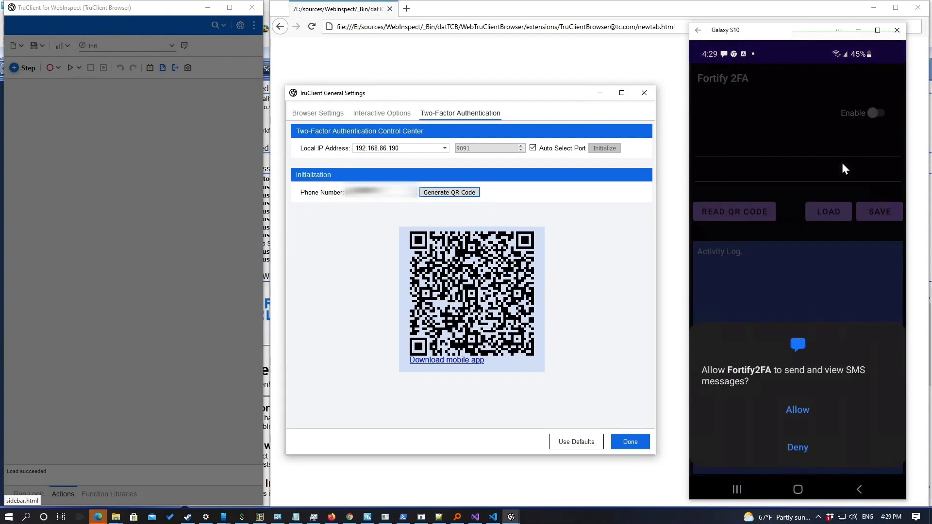
left_click(797, 410)
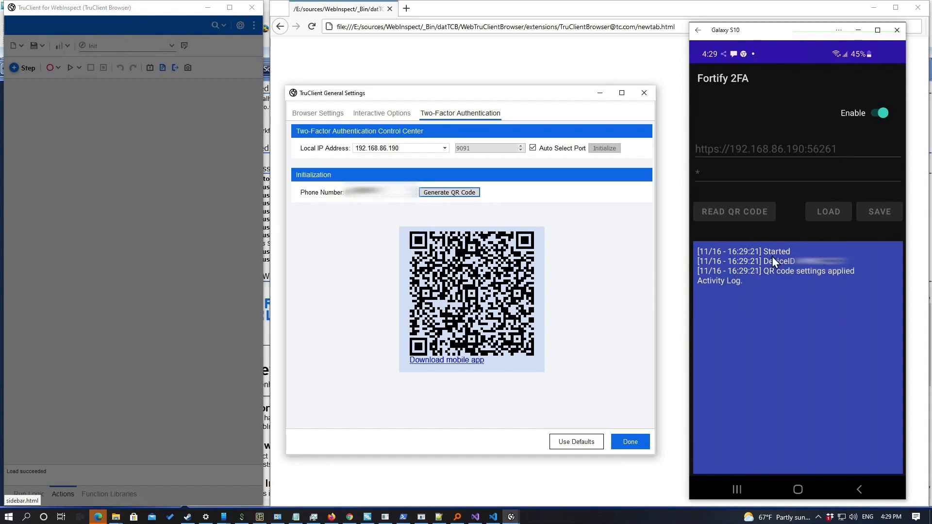
left_click(629, 442)
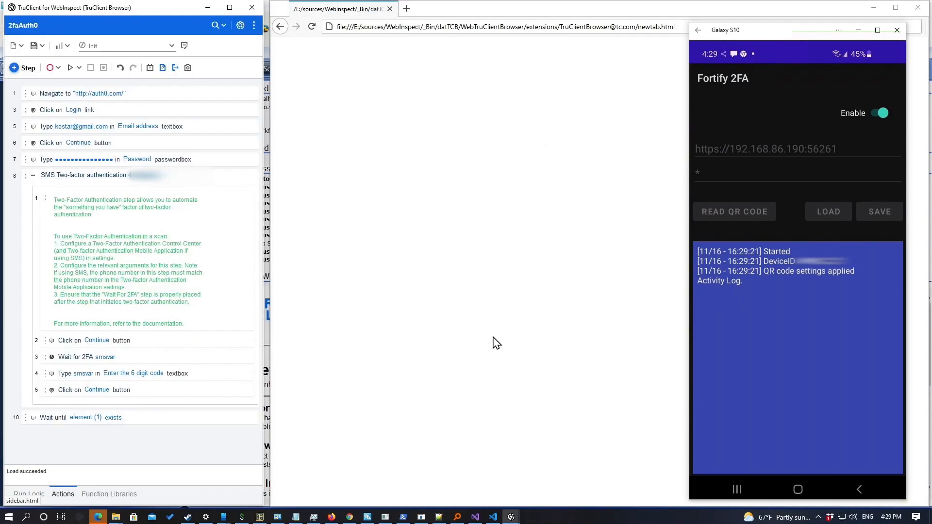
mouse_move(149, 187)
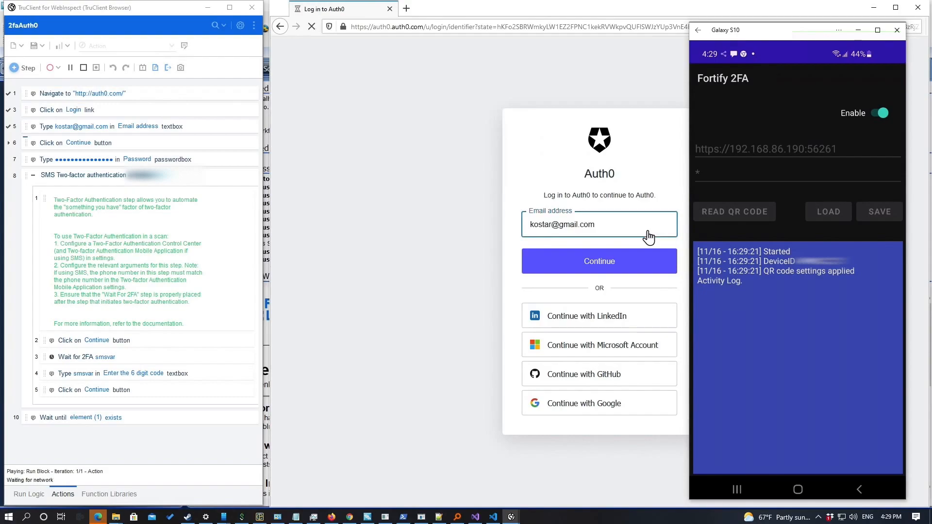
left_click(599, 261)
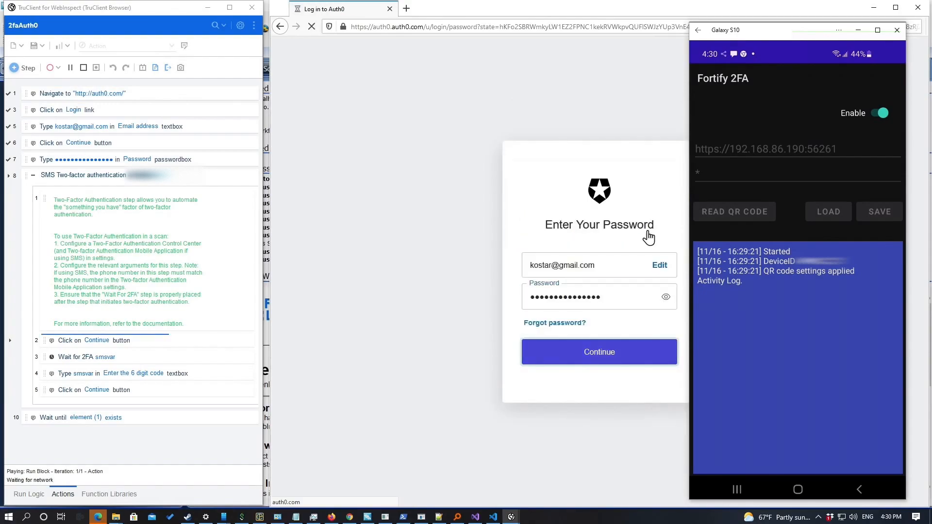
left_click(599, 351)
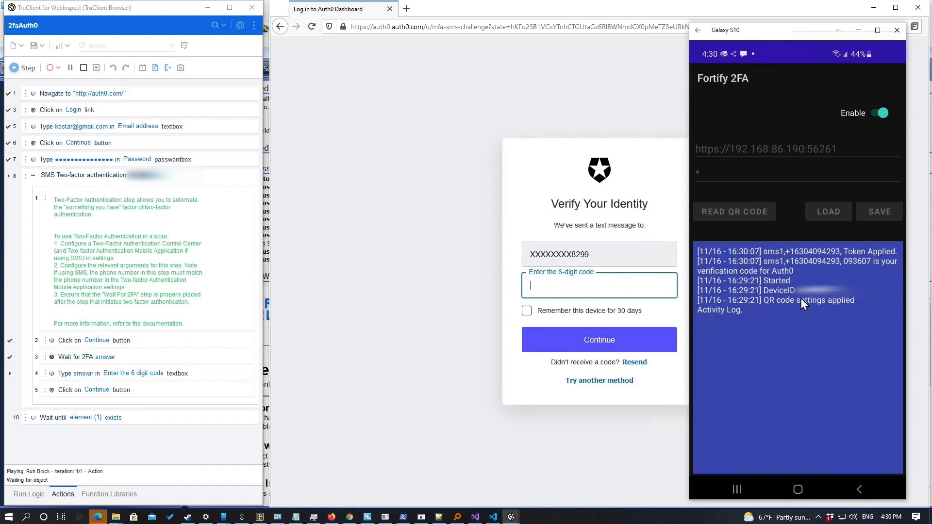
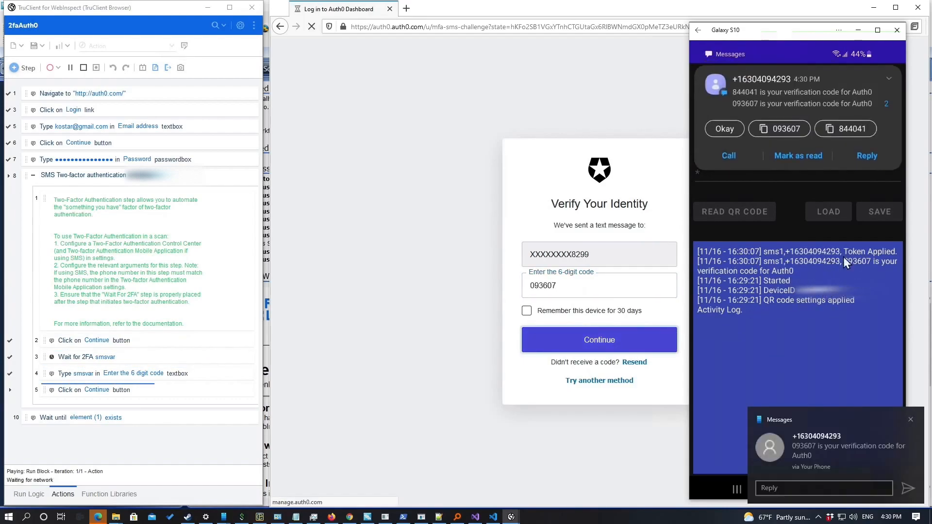
left_click(599, 340)
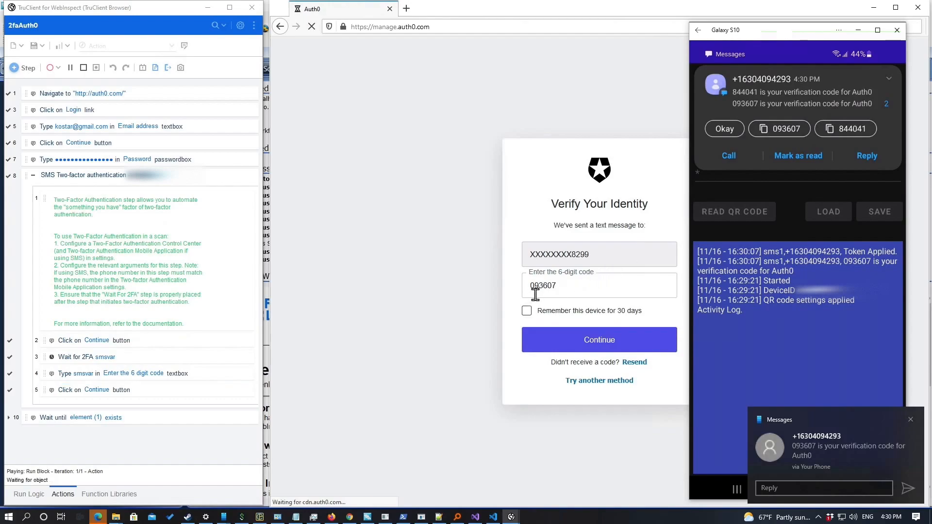
left_click(599, 340)
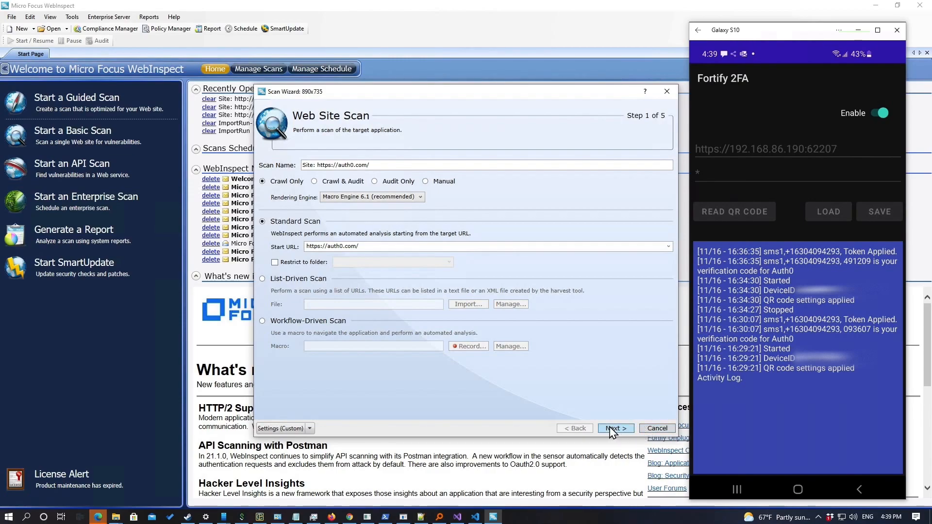
Enable Site Authentication in the Scan Wizard using the 2faAuth0.webmacro login macro
left_click(614, 428)
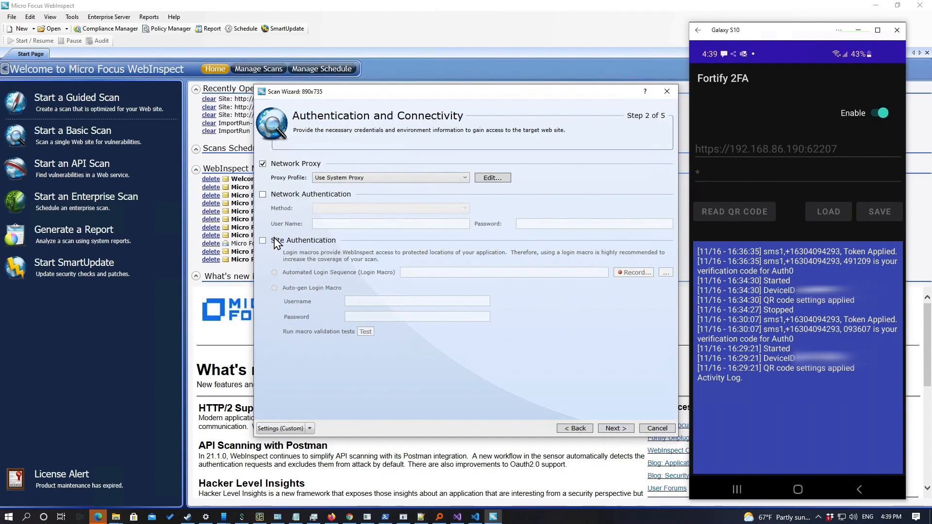
left_click(263, 240)
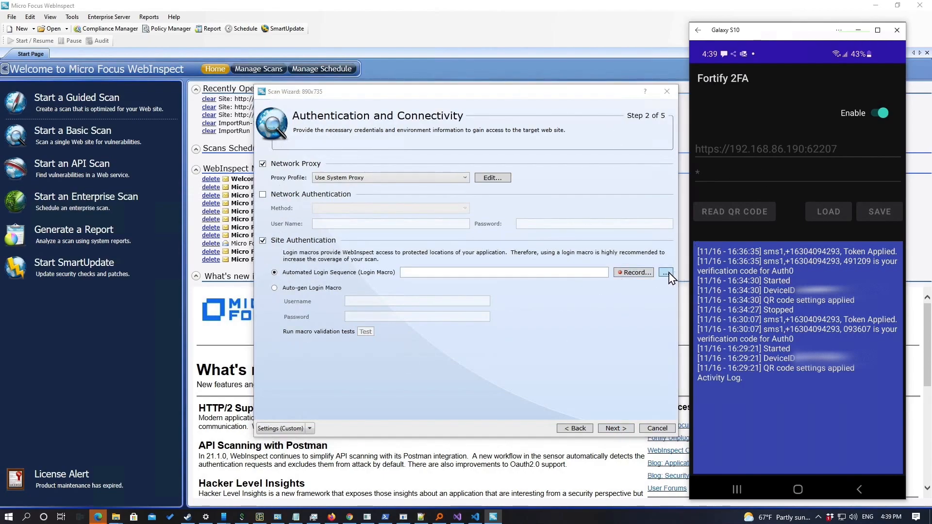
left_click(666, 272)
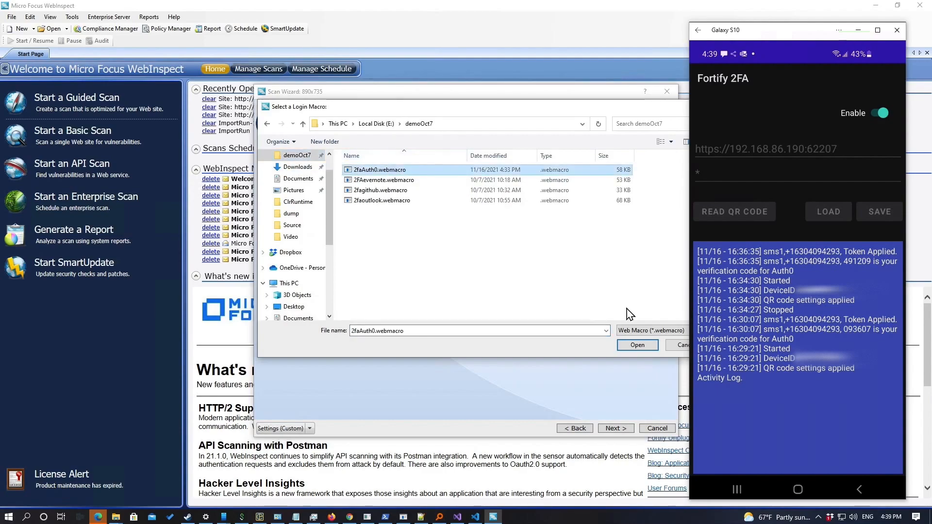
left_click(636, 345)
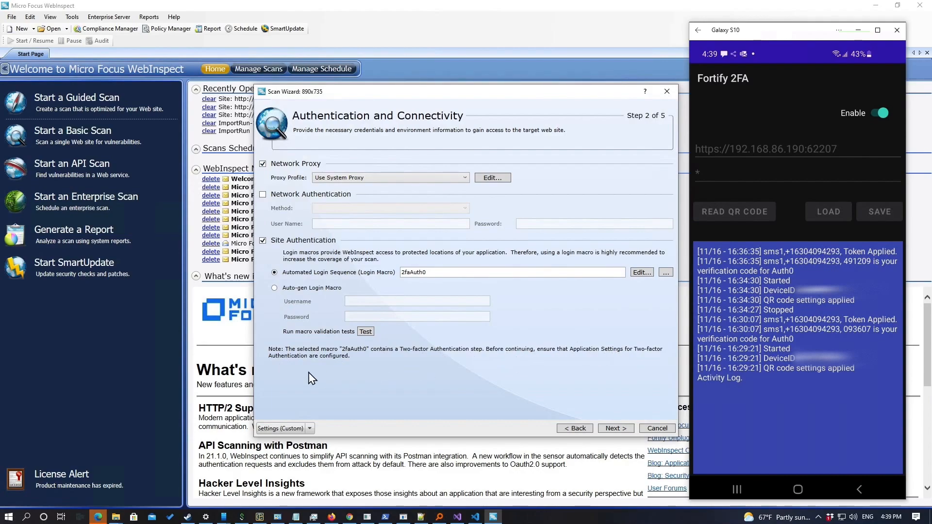
left_click(616, 428)
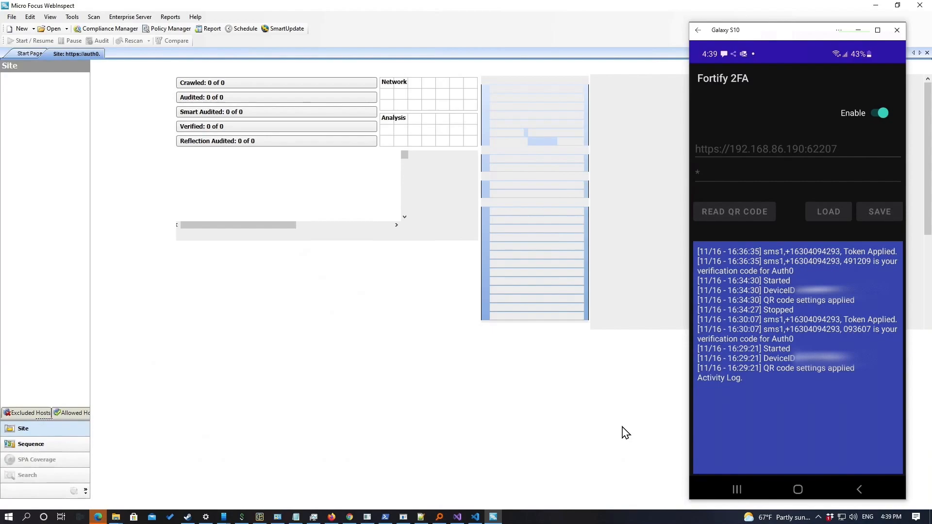
Start the auth0.com scan and let the macro replay the login with a fresh SMS code
left_click(33, 40)
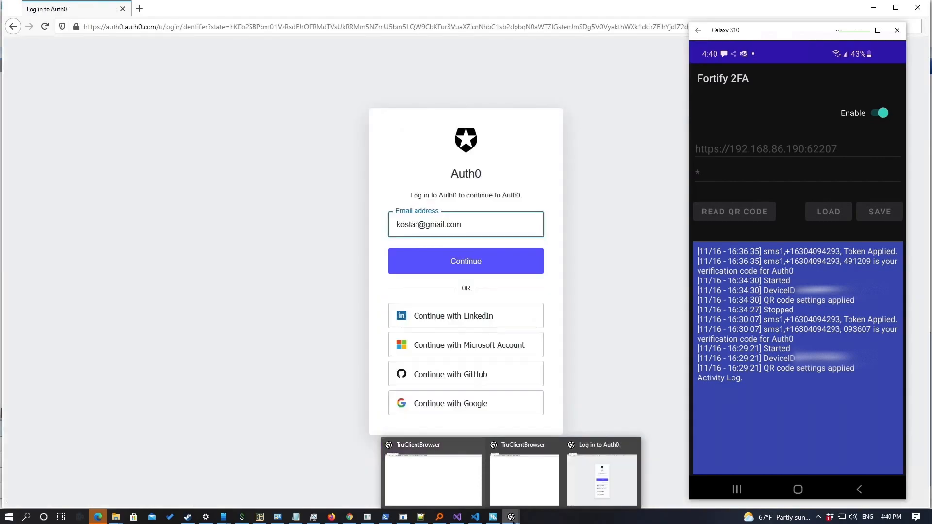
left_click(466, 261)
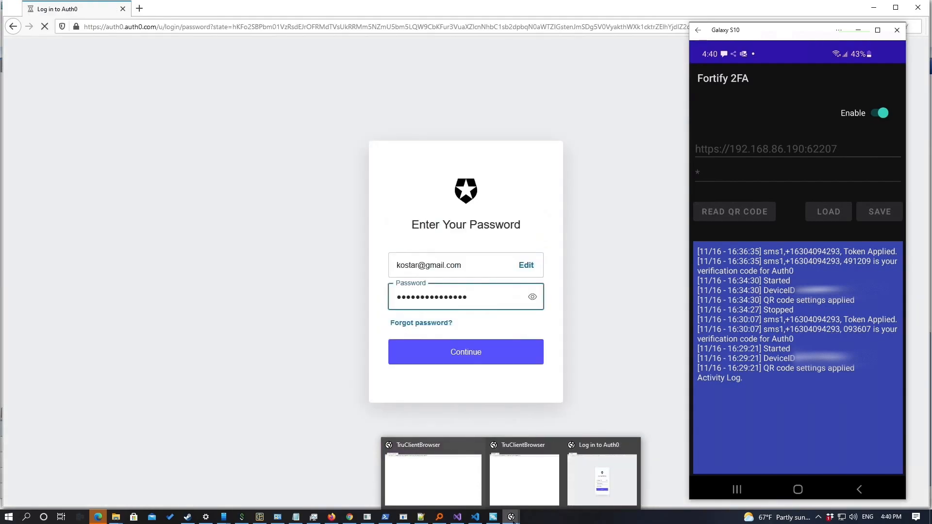
left_click(465, 351)
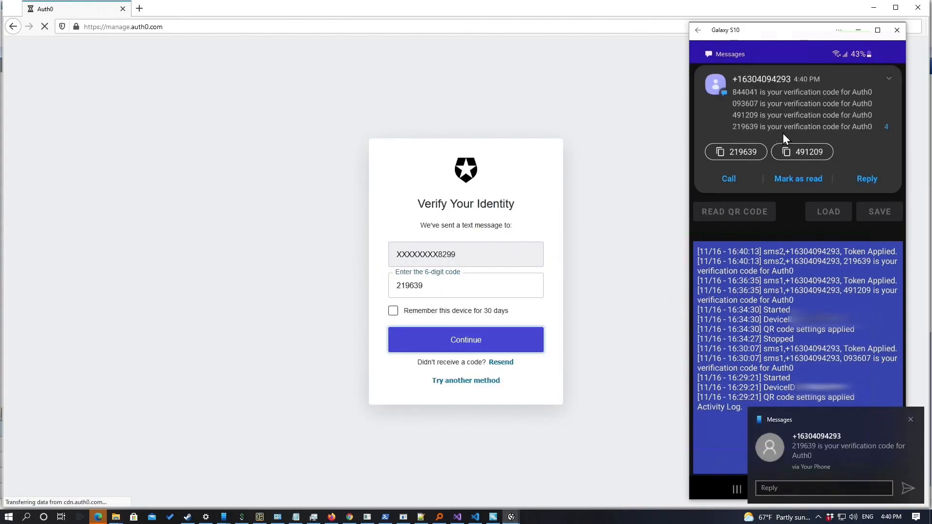
left_click(465, 339)
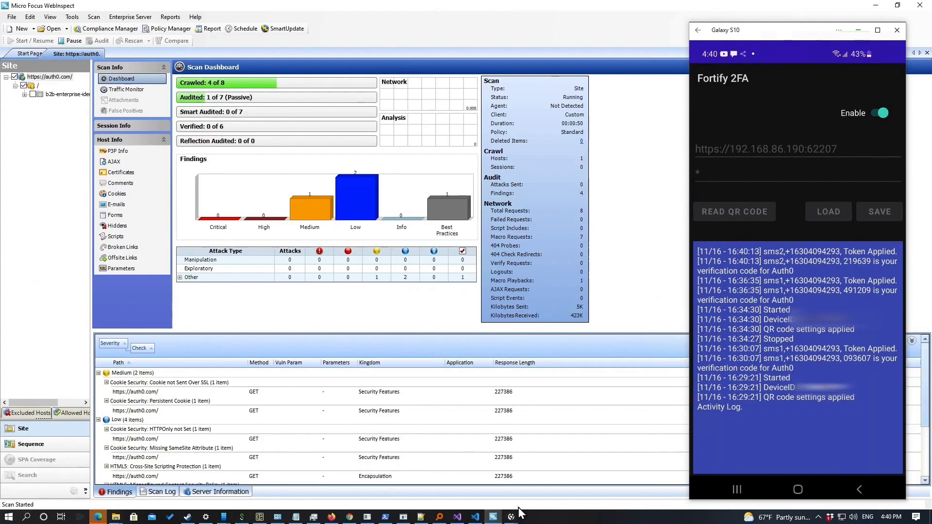
mouse_move(492, 516)
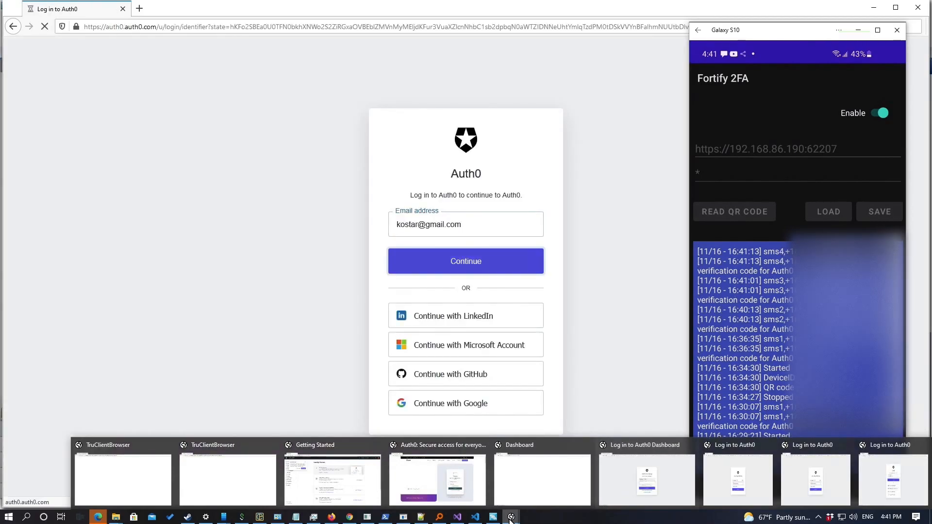
Let the login macro sign in to Auth0 again during the scan while cookie findings are reported
left_click(465, 261)
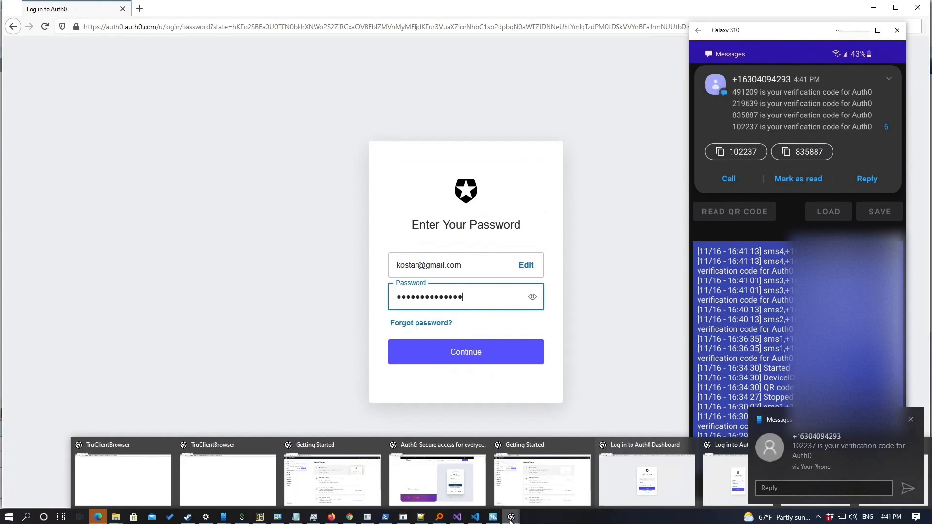